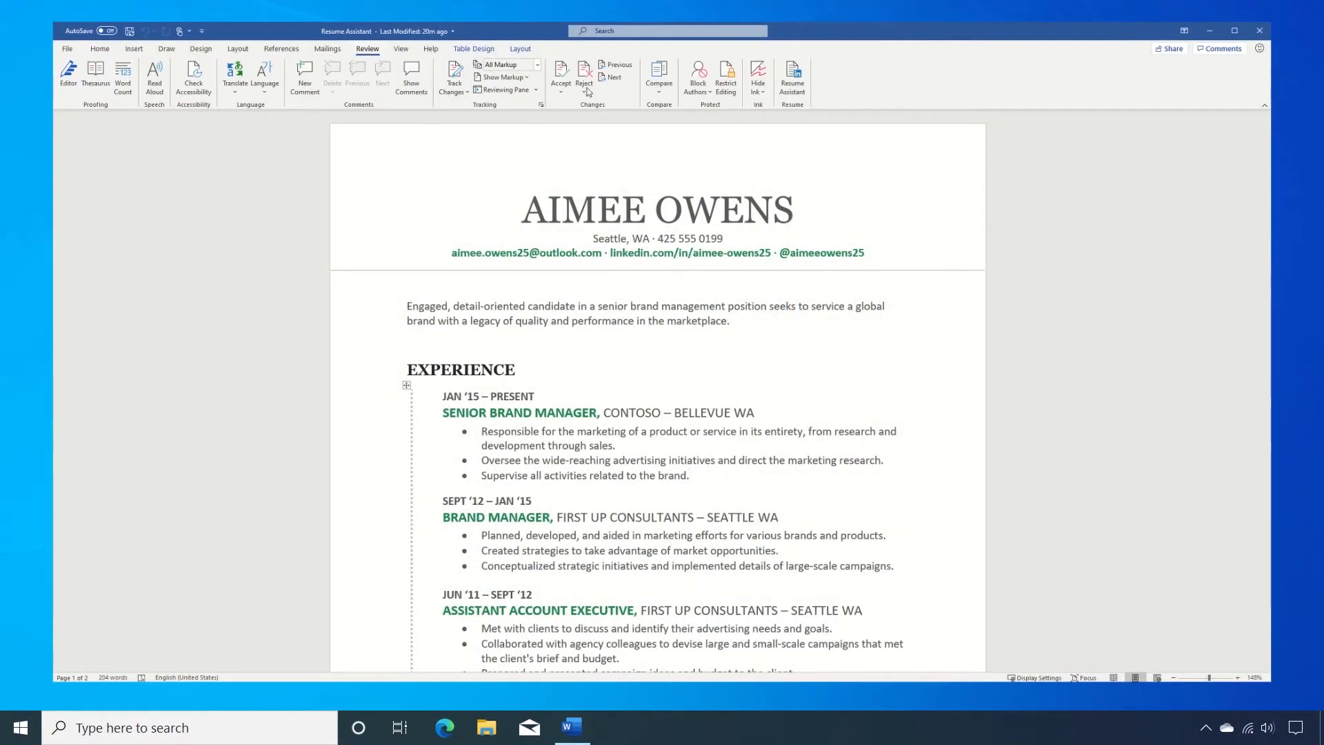
{"action": "left_click", "coordinate": [792, 76]}
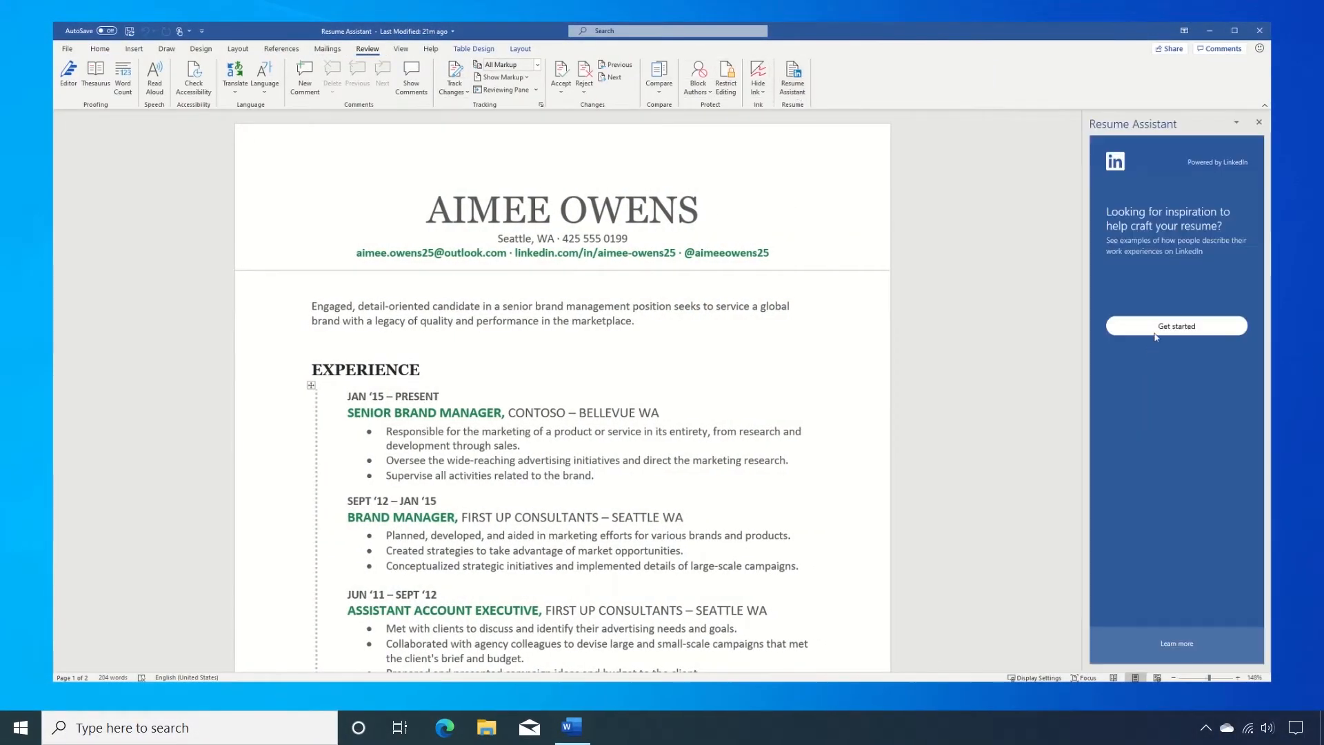
- Get started on Senior Brand Manager examples and expand the 'Filter examples by top skills' list
{"action": "left_click", "coordinate": [1175, 325]}
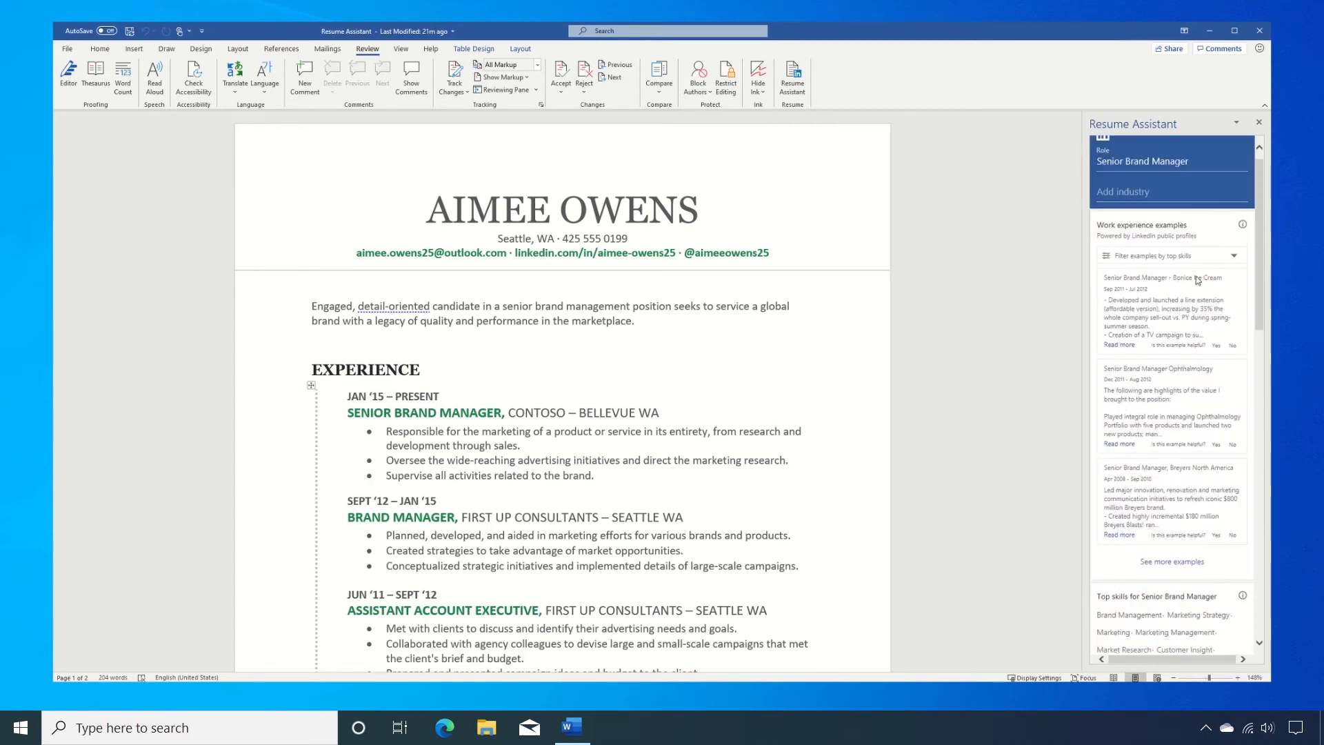
{"action": "left_click", "coordinate": [1169, 255]}
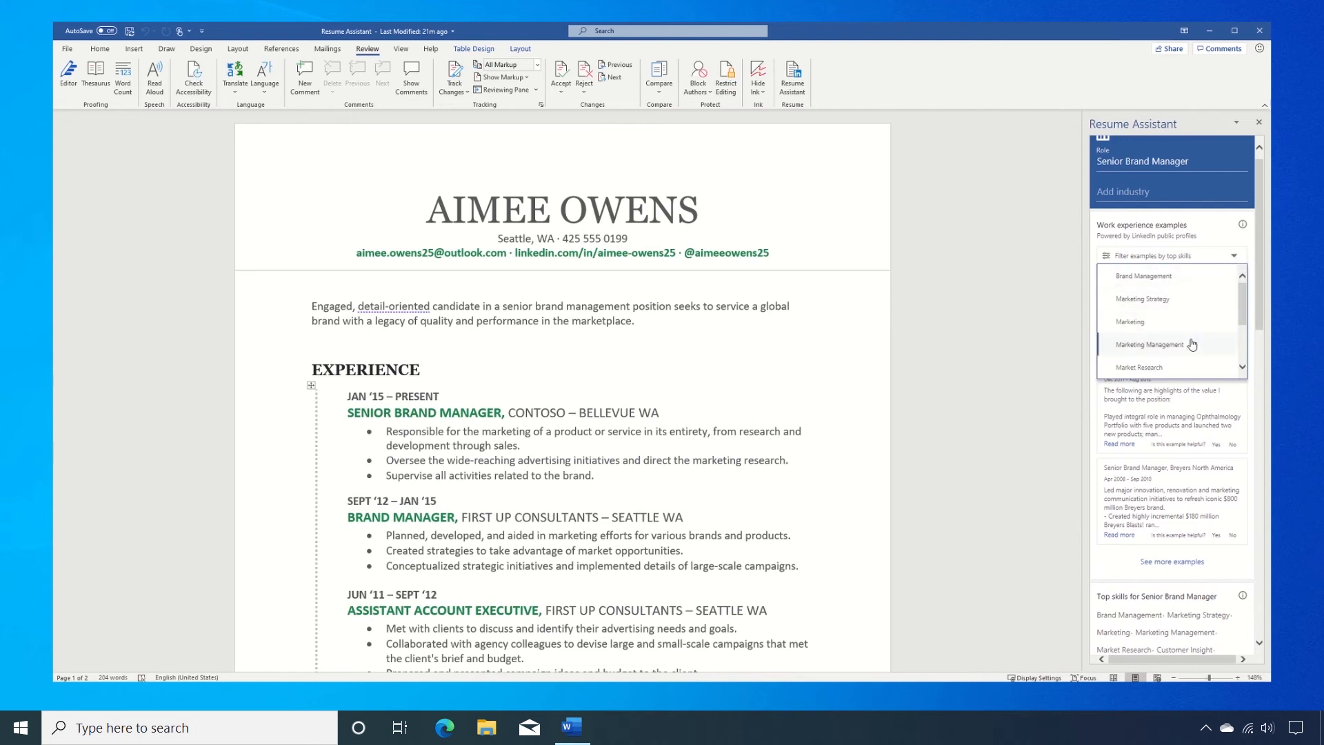